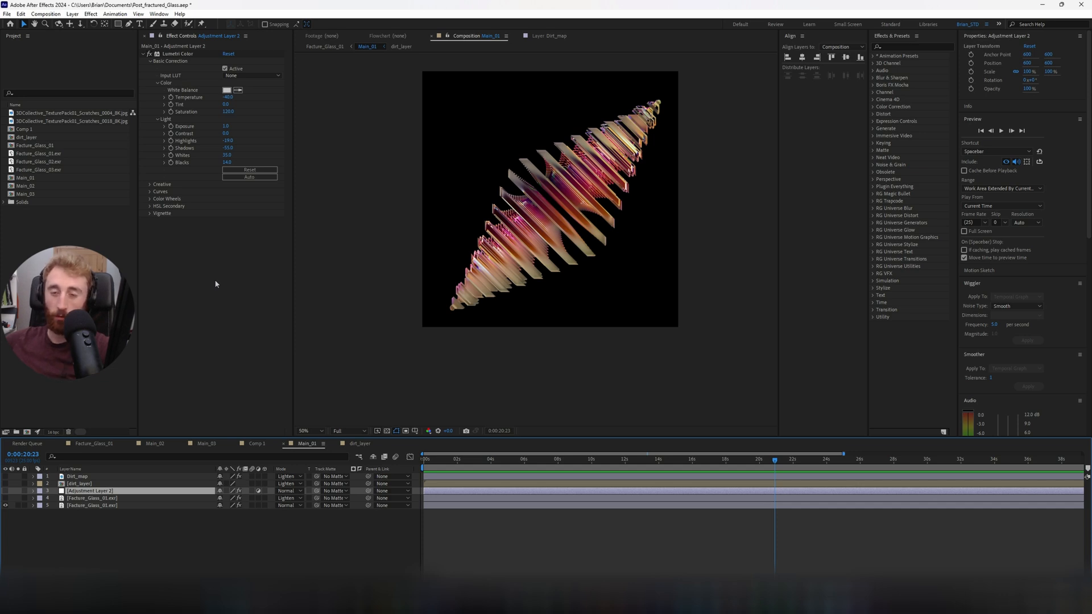
{"action": "mouse_move", "coordinate": [232, 394]}
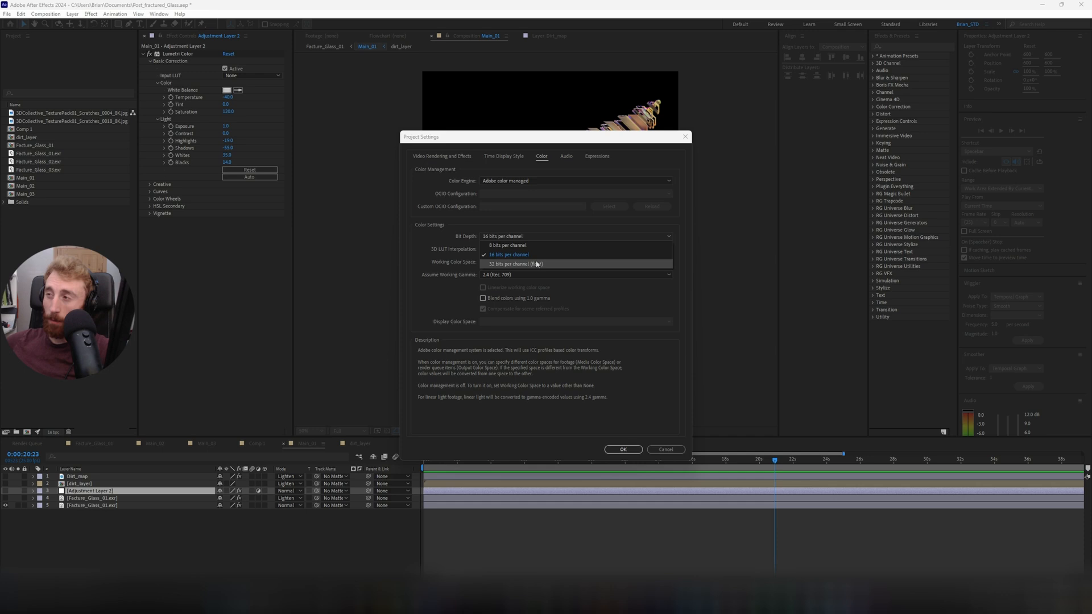
{"action": "mouse_move", "coordinate": [507, 245]}
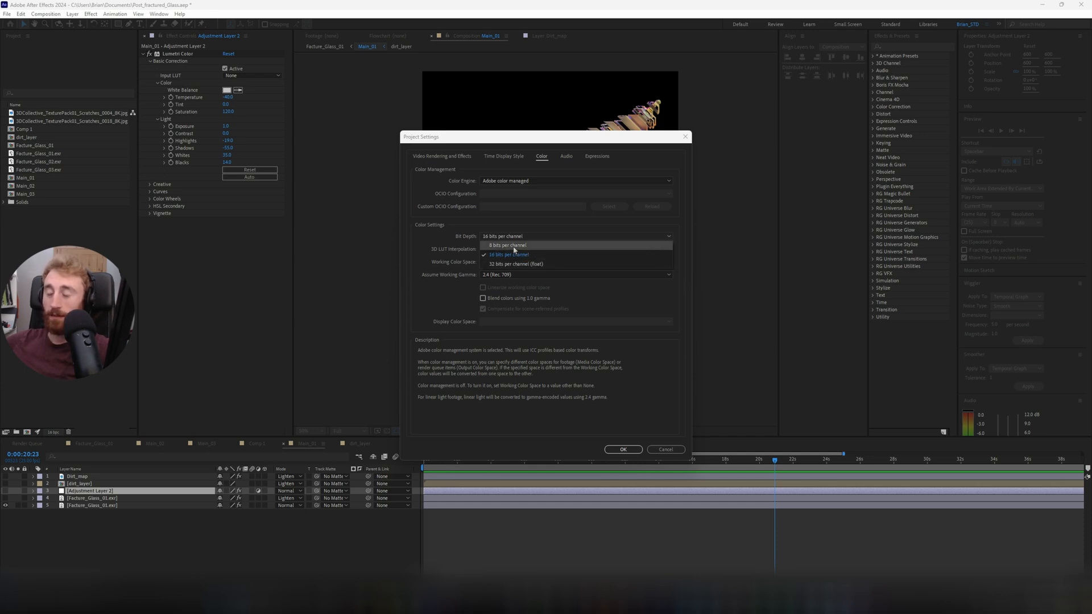
{"action": "mouse_move", "coordinate": [508, 254]}
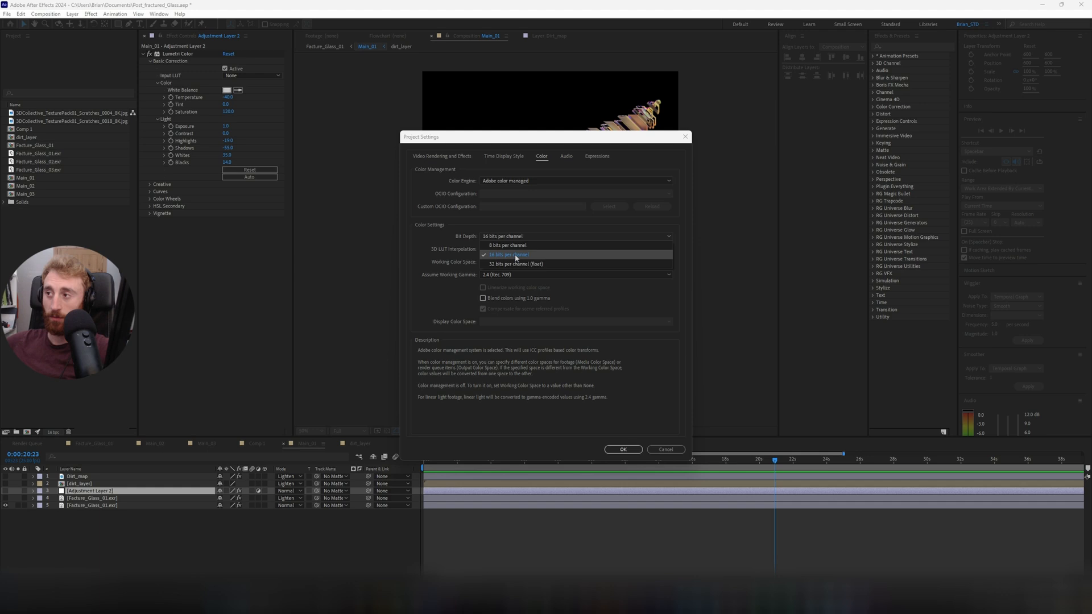
- Set the project colour depth to 16 bits per channel in Project Settings
{"action": "left_click", "coordinate": [509, 255]}
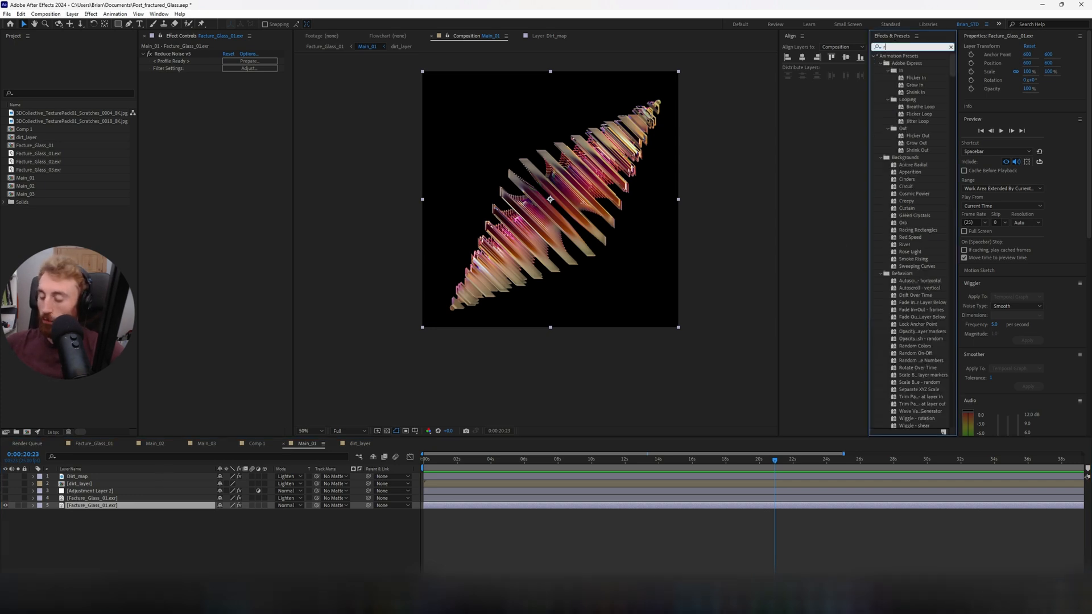
- Apply Reduce Noise v5 to the bottom Facture_Glass_01.exr layer and zoom the viewer to 200%
{"action": "type", "text": "remov"}
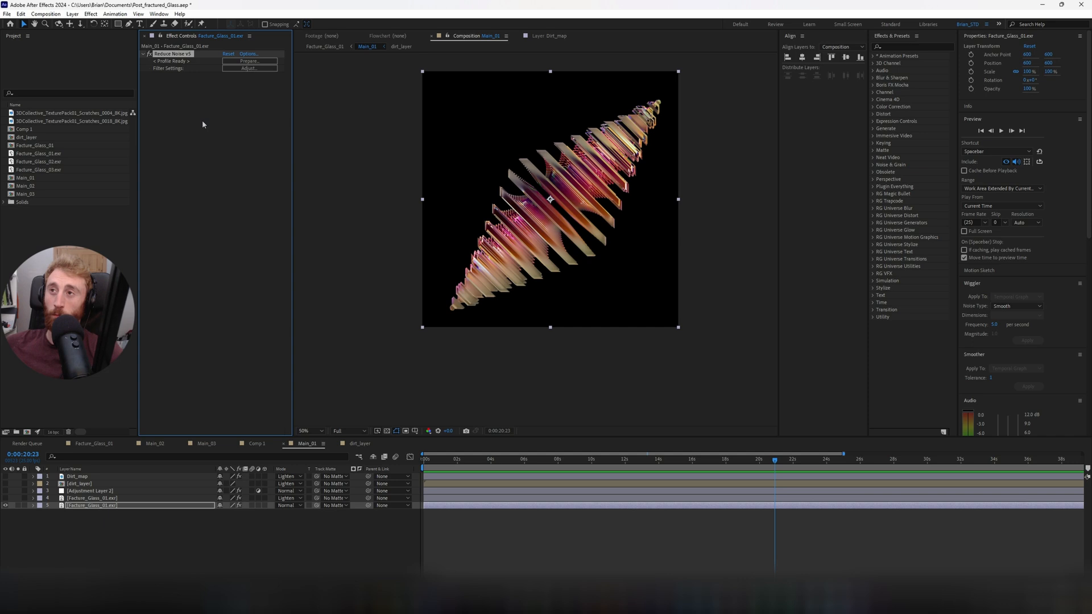
{"action": "mouse_move", "coordinate": [190, 72]}
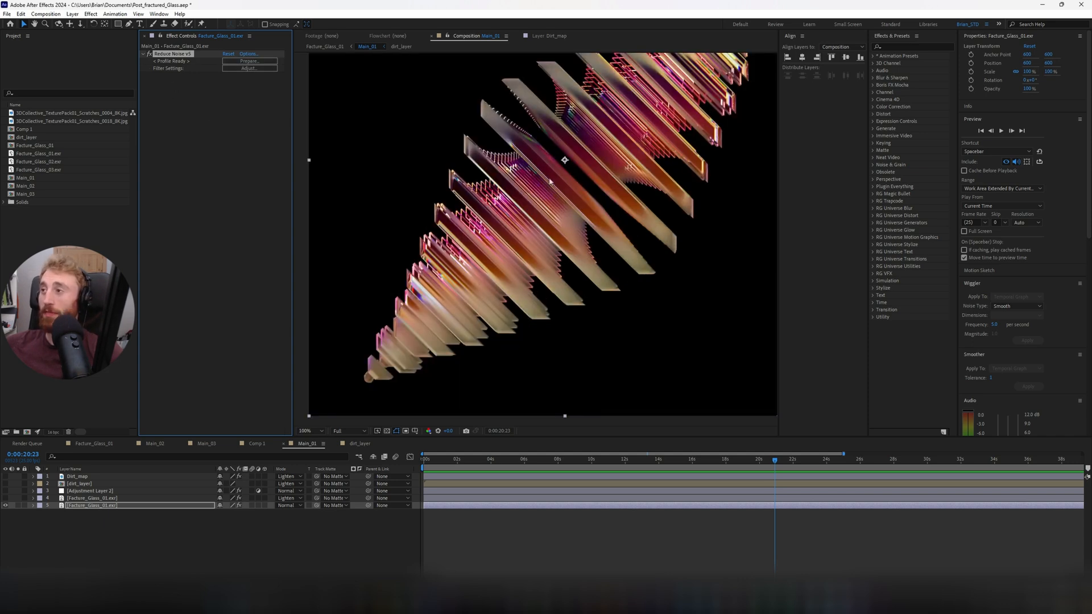
{"action": "left_click", "coordinate": [305, 430]}
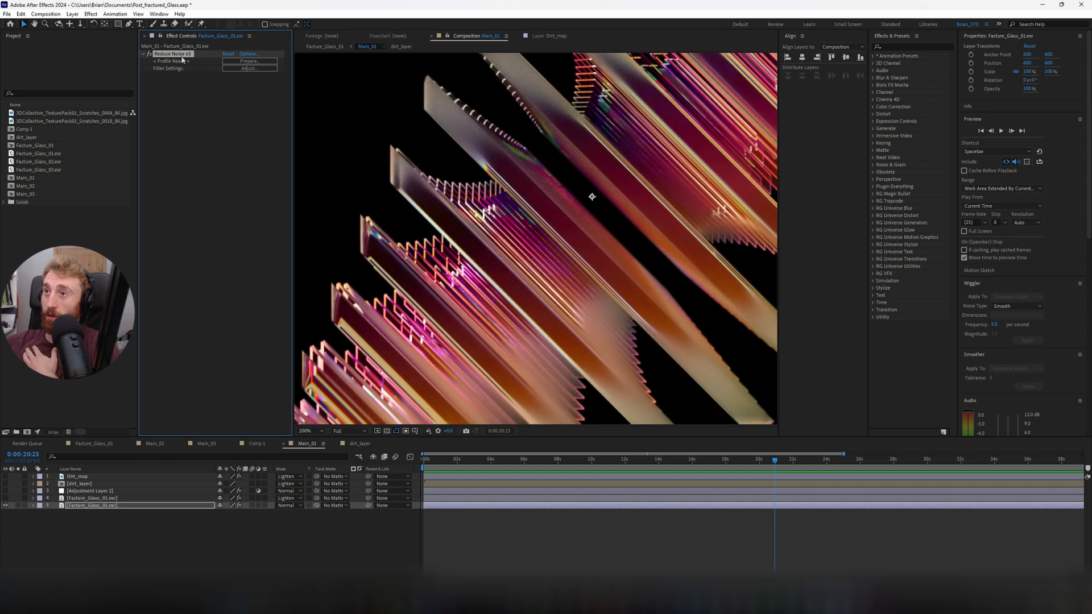
- Build and apply a Generic Profile noise profile in Neat Video's Prepare Noise Profile tab
{"action": "left_click", "coordinate": [247, 68]}
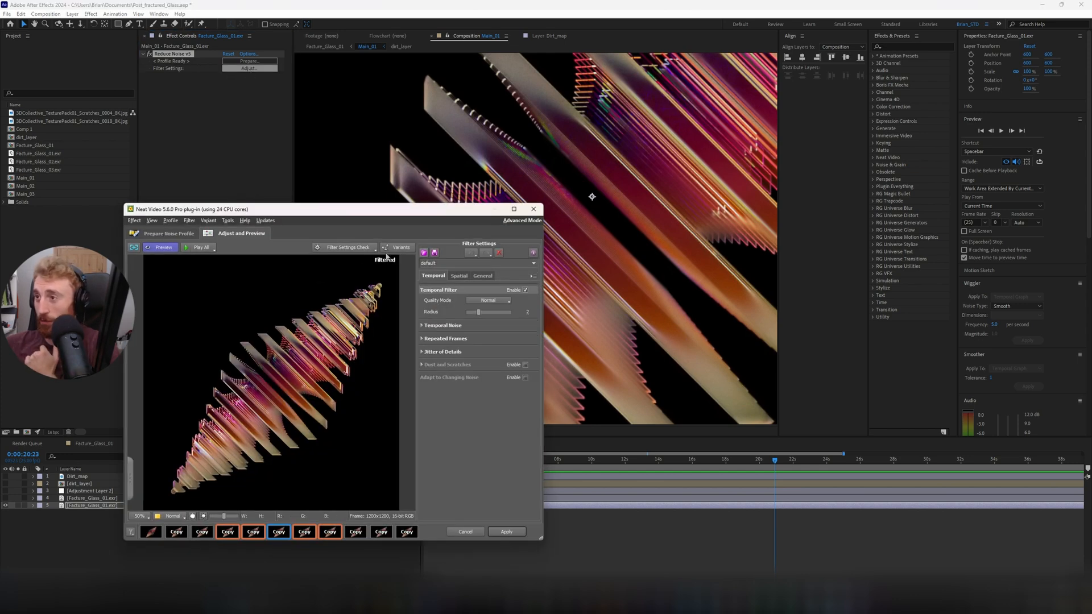
{"action": "left_click", "coordinate": [167, 233]}
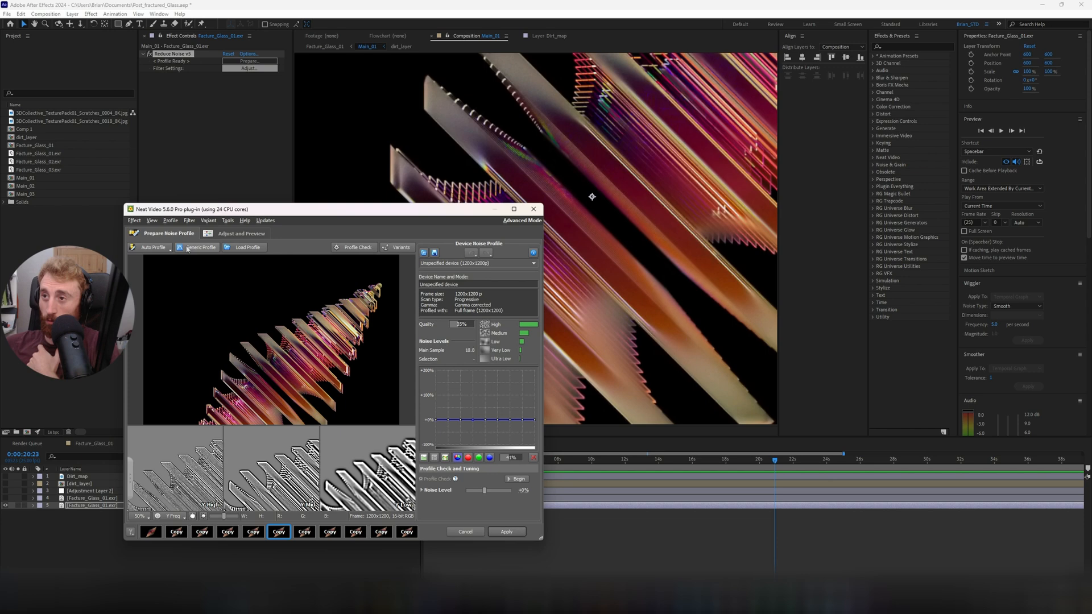
{"action": "left_click", "coordinate": [466, 531]}
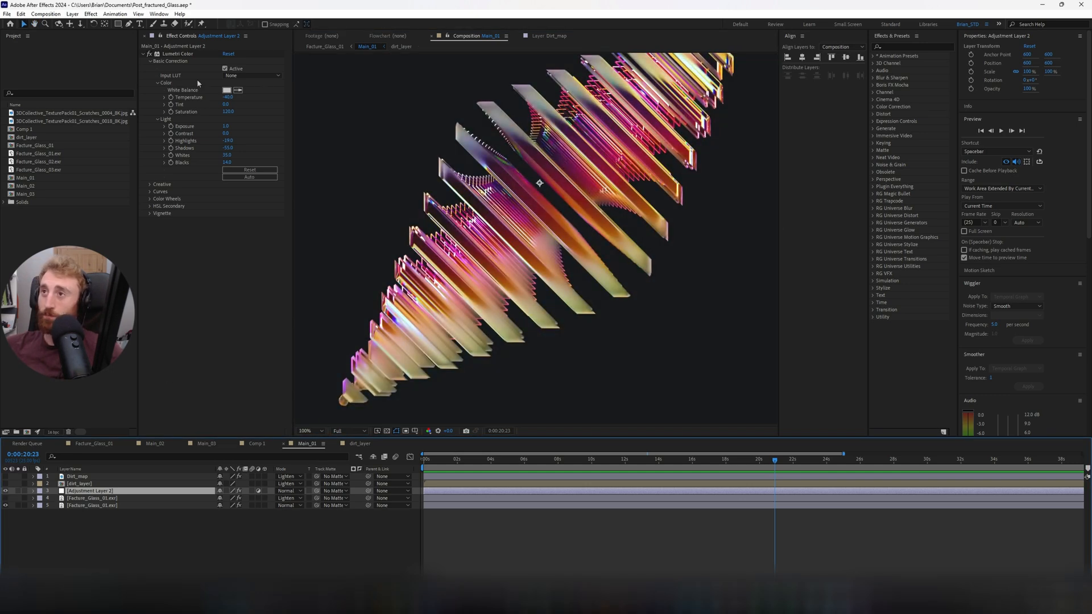
- Expand Adjustment Layer 2's Lumetri Creative section showing sharpening, vibrance, saturation and split toning
{"action": "left_click", "coordinate": [150, 183]}
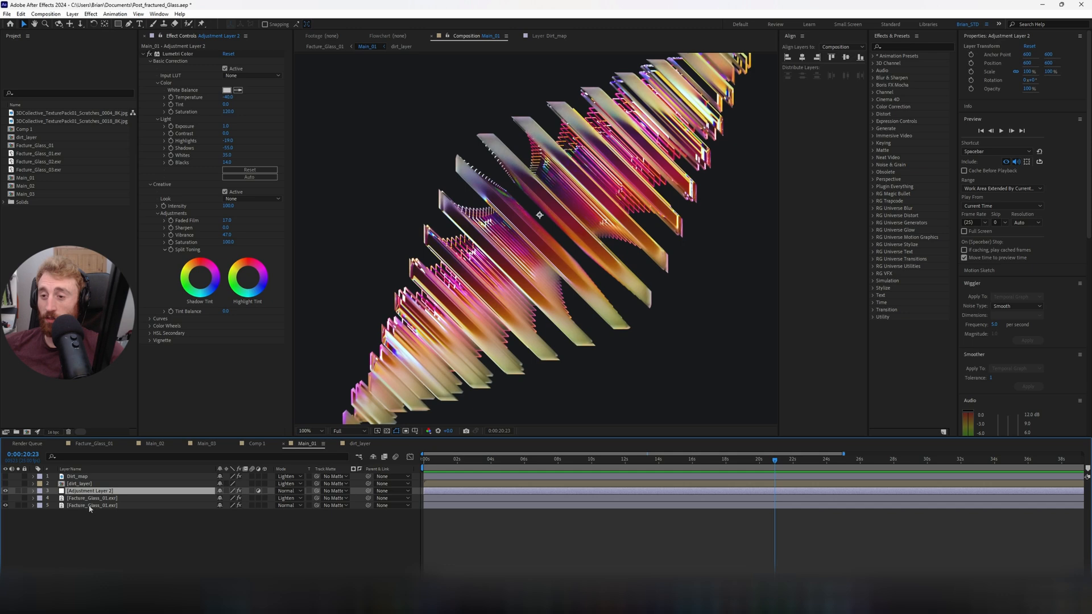
- Inspect layer 4's Glow, Venetian Blinds and Directional Blur, toggling visibility and zoom to compare
{"action": "left_click", "coordinate": [90, 498]}
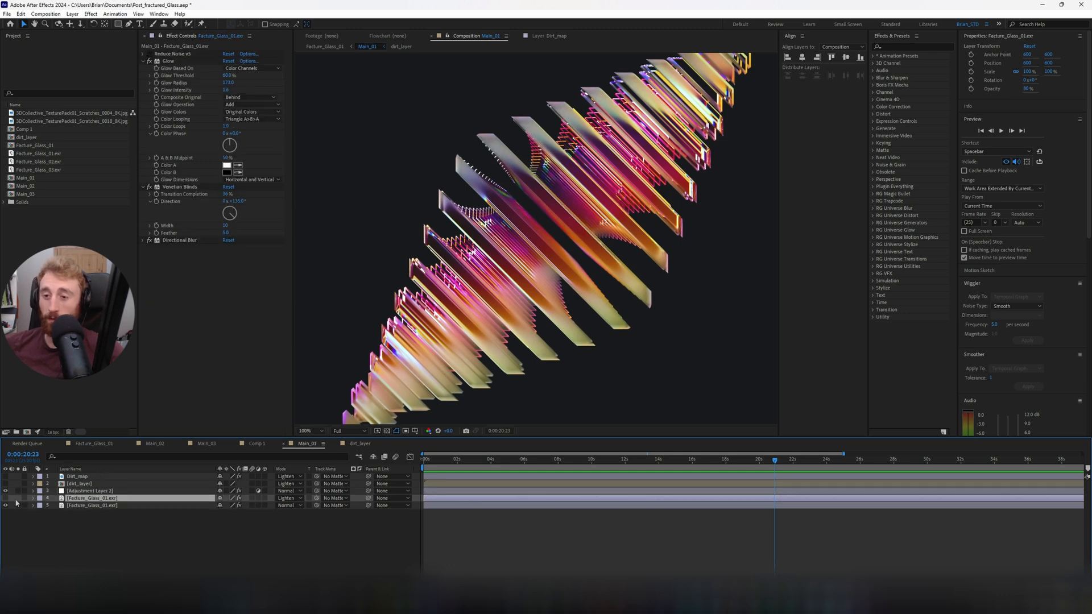
{"action": "left_click", "coordinate": [305, 431]}
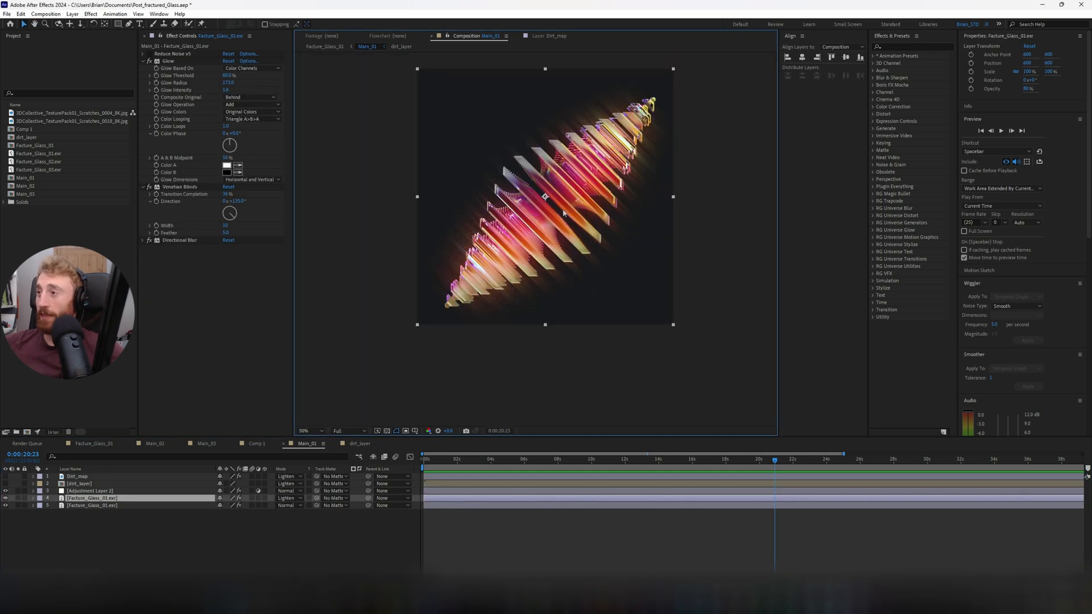
{"action": "left_click", "coordinate": [309, 431]}
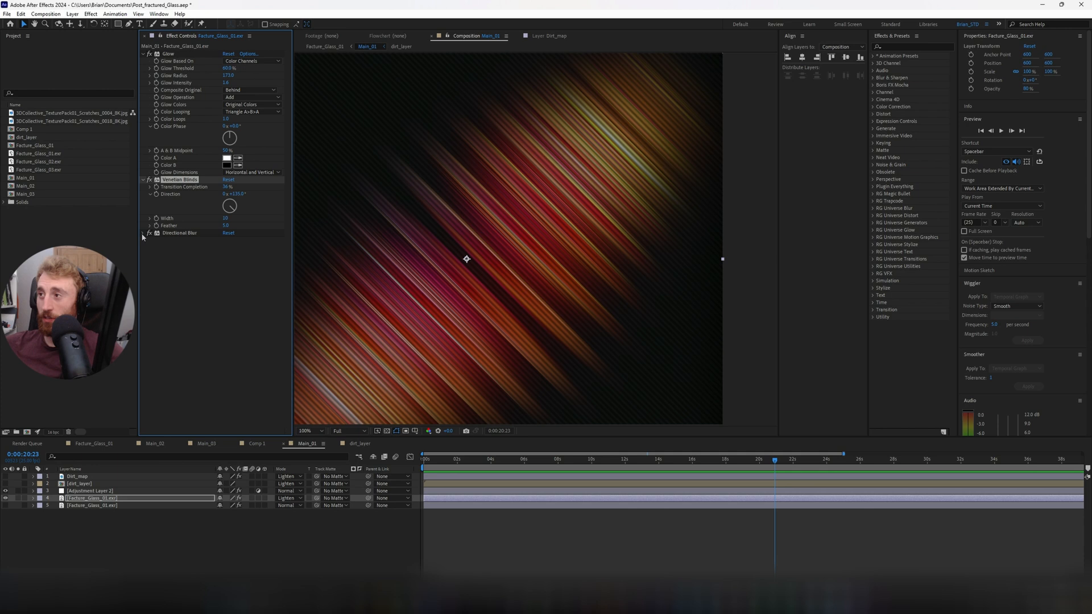
{"action": "left_click", "coordinate": [149, 232]}
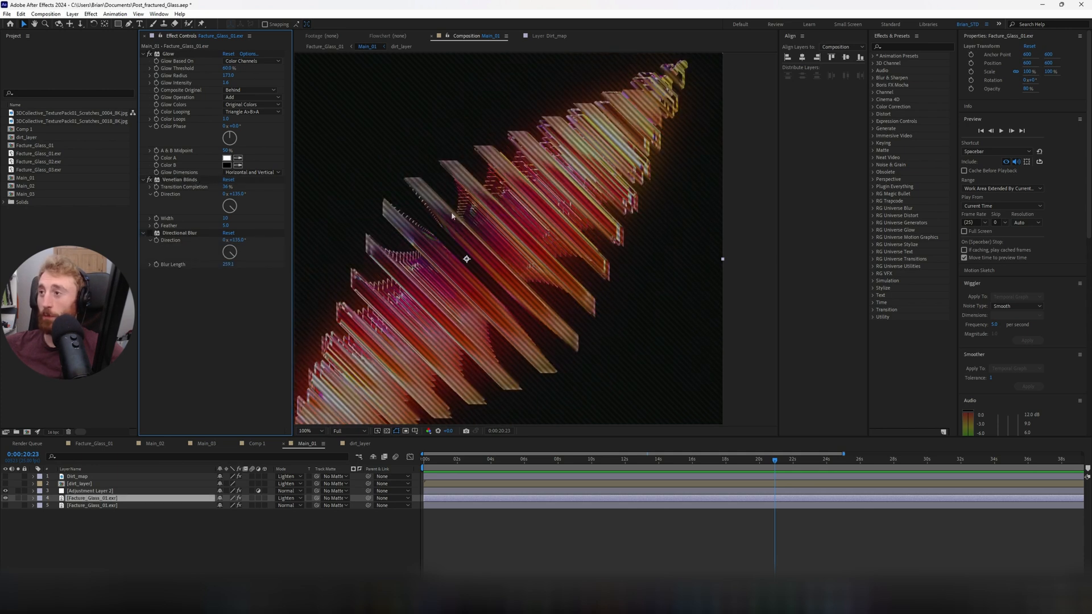
{"action": "left_click", "coordinate": [305, 431]}
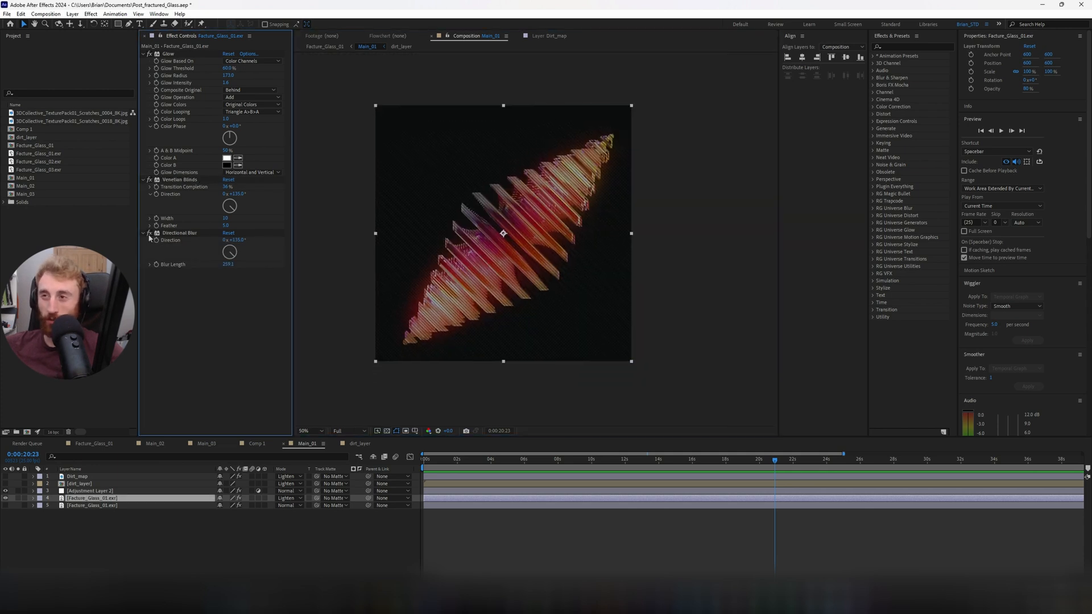
{"action": "left_click", "coordinate": [307, 430]}
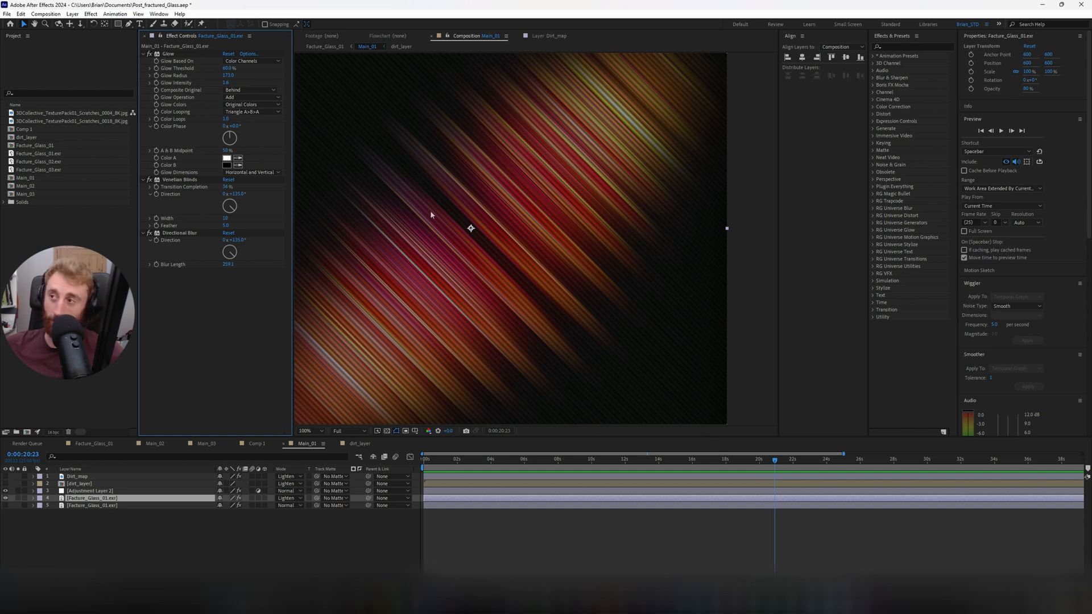
{"action": "left_click", "coordinate": [307, 431]}
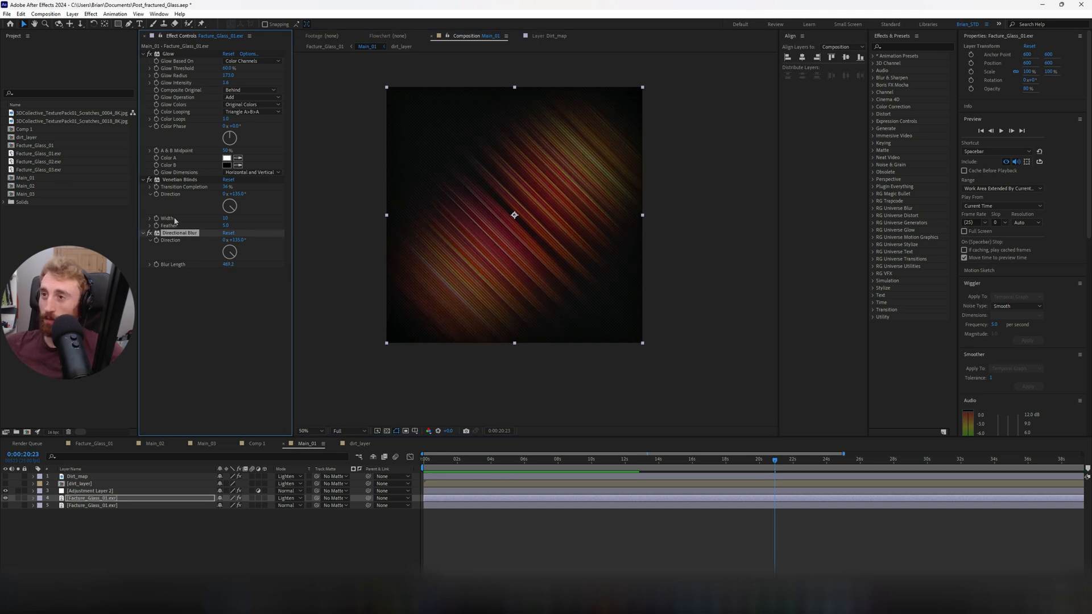
{"action": "left_click", "coordinate": [230, 225]}
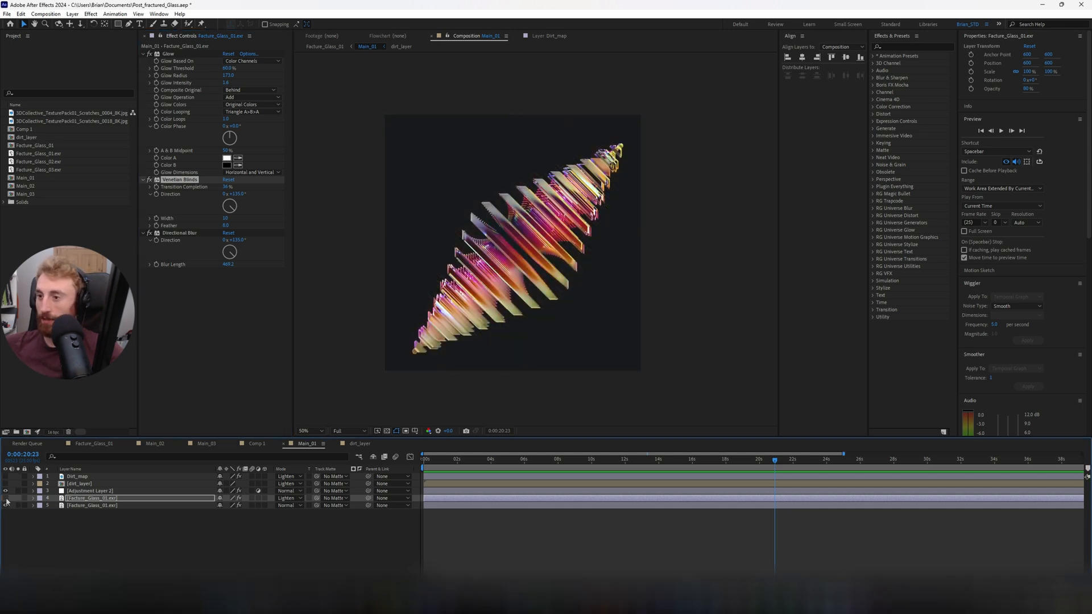
{"action": "left_click", "coordinate": [287, 499]}
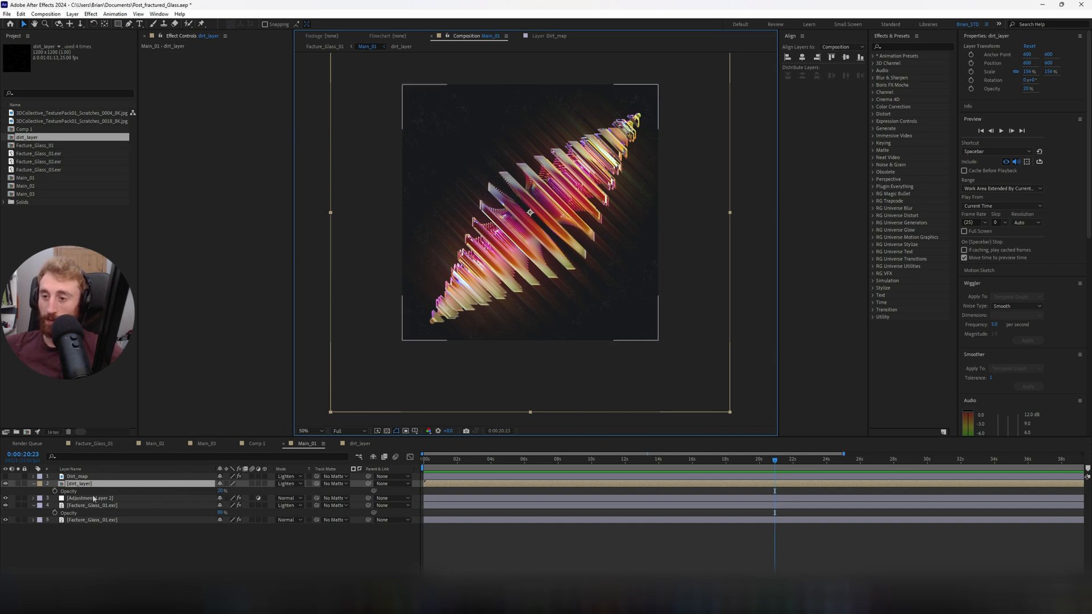
- Reveal Opacity for dirt_layer at 20% and the shimmer glass layer at 80%
{"action": "left_click", "coordinate": [77, 477]}
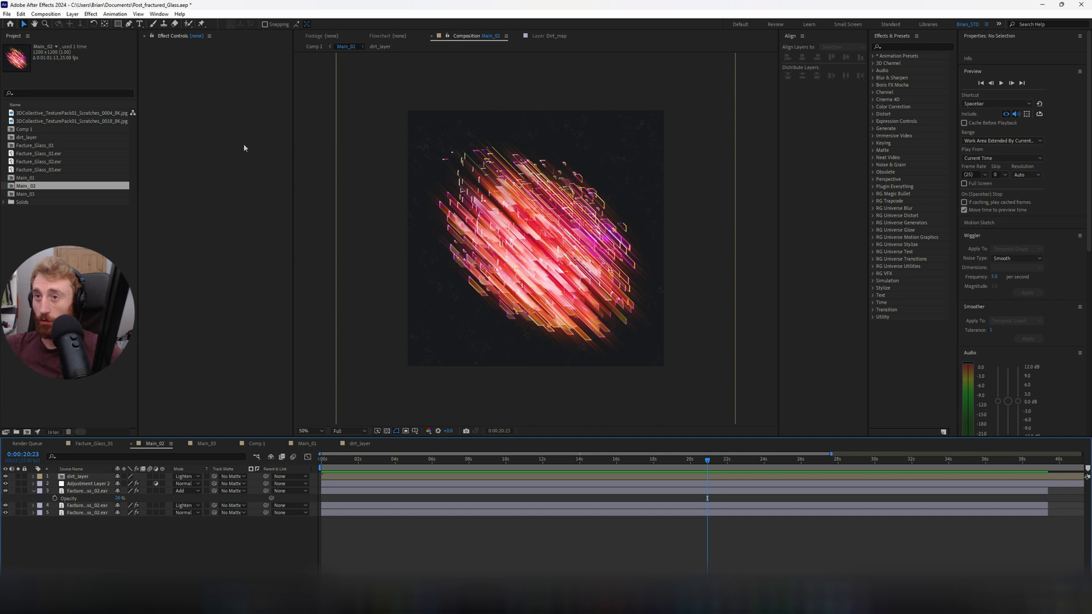
- Open Main_03, select Adjustment Layer 2 and expand Lumetri's Basic Correction
{"action": "left_click", "coordinate": [205, 443]}
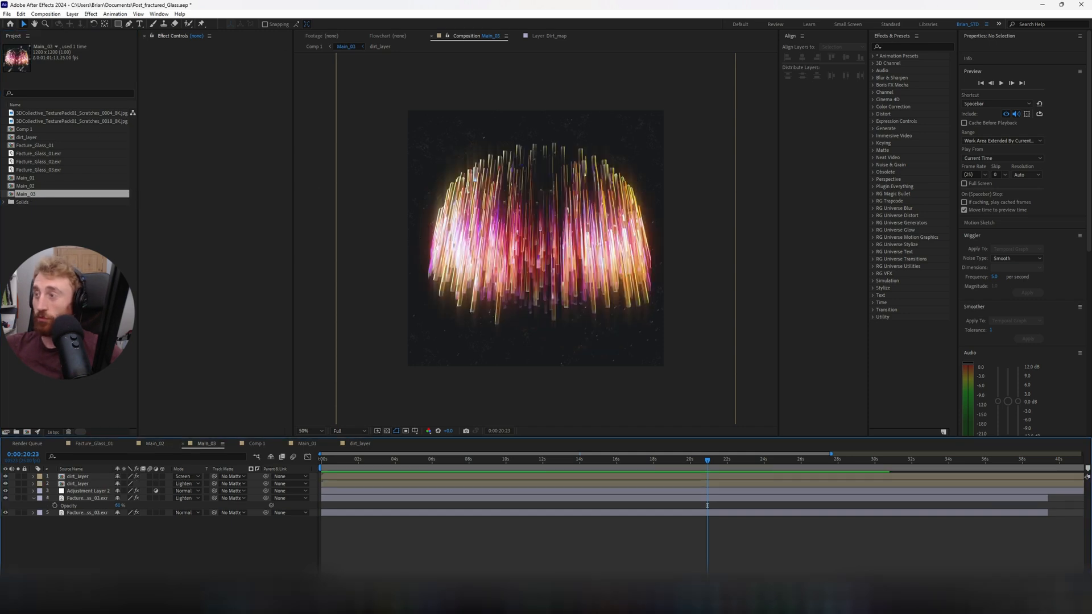
{"action": "left_click", "coordinate": [87, 490]}
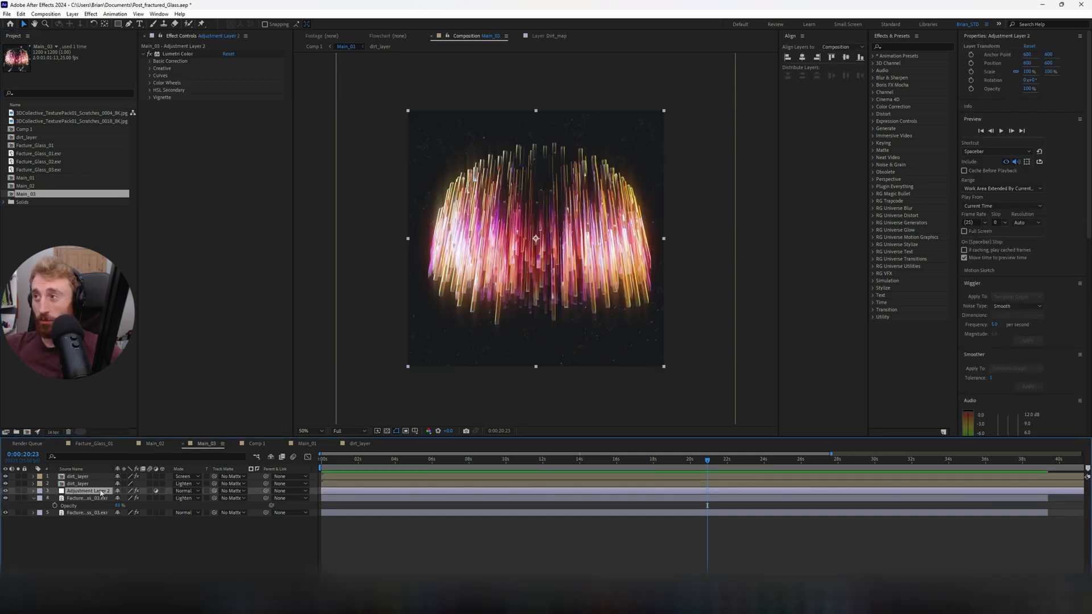
{"action": "left_click", "coordinate": [150, 61]}
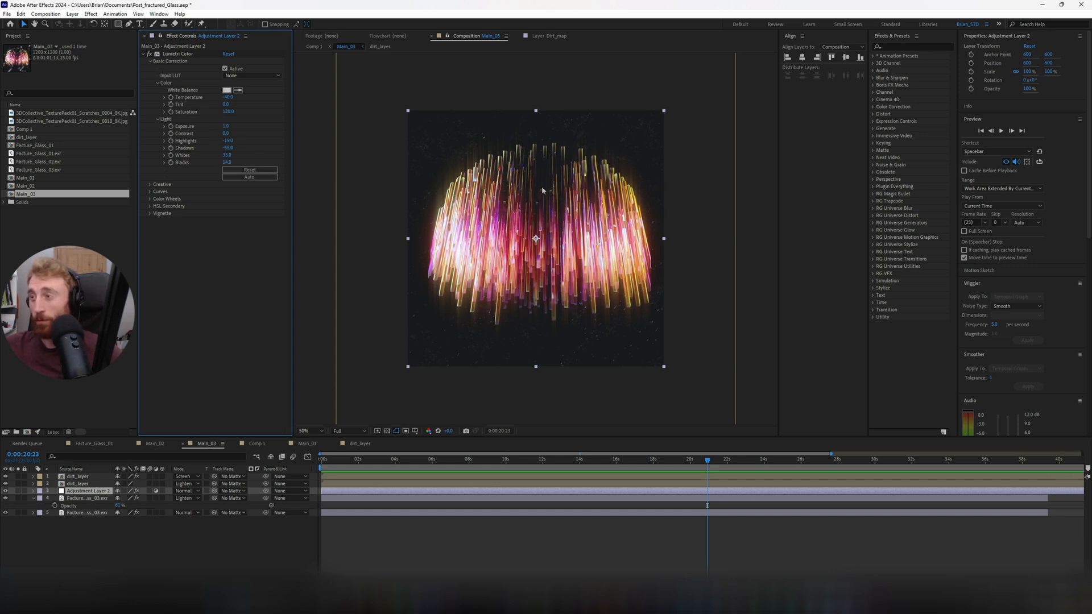
{"action": "mouse_move", "coordinate": [615, 245]}
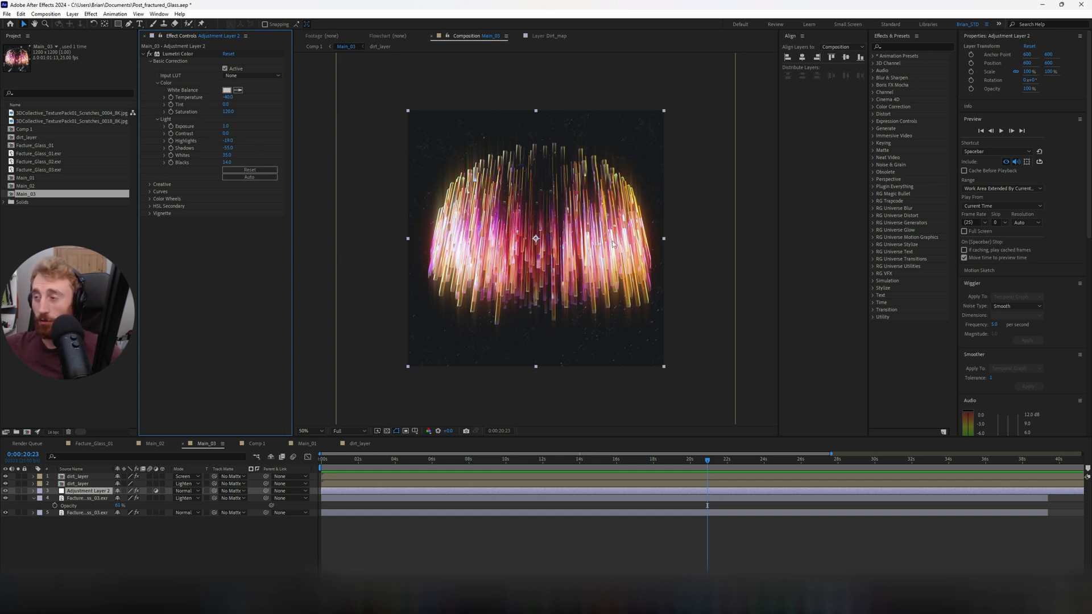
- Scrub the playhead to about ten seconds and check the Facture_Glass_01 comp tab
{"action": "left_click", "coordinate": [338, 459]}
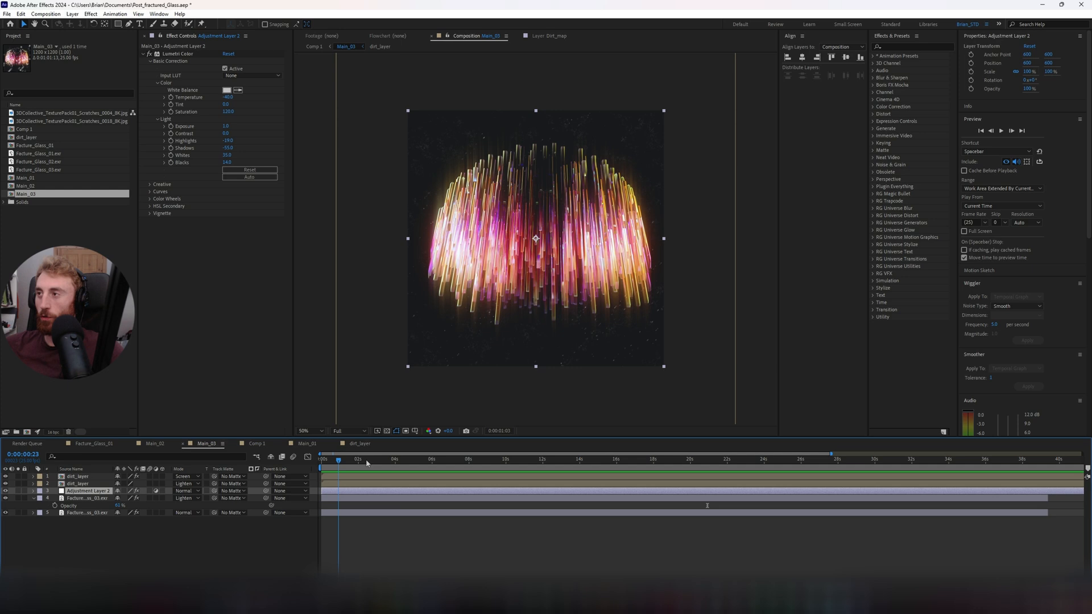
{"action": "left_click", "coordinate": [515, 459]}
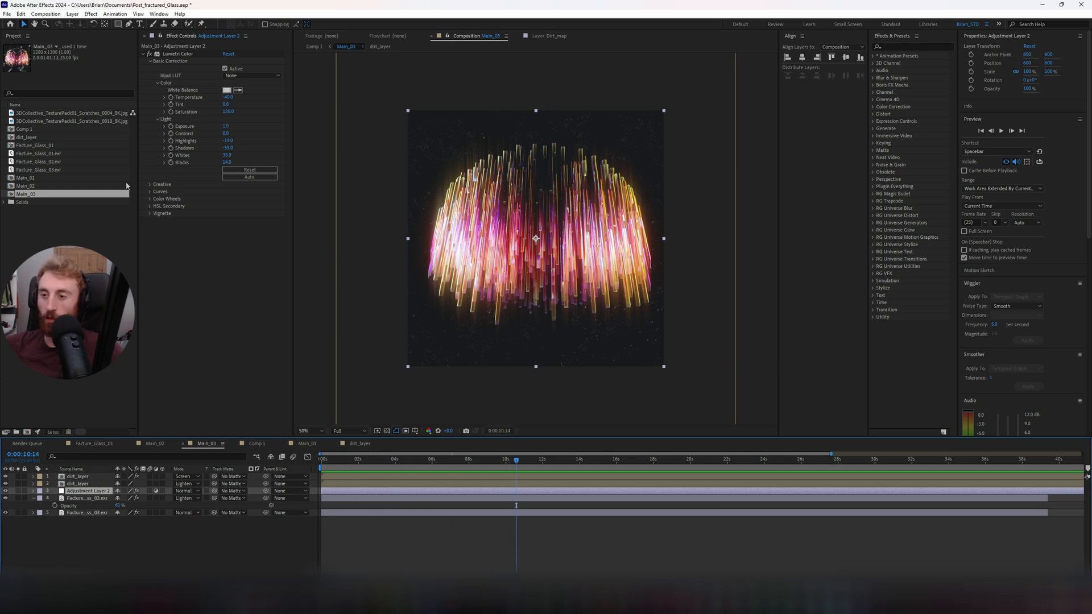
{"action": "left_click", "coordinate": [91, 444]}
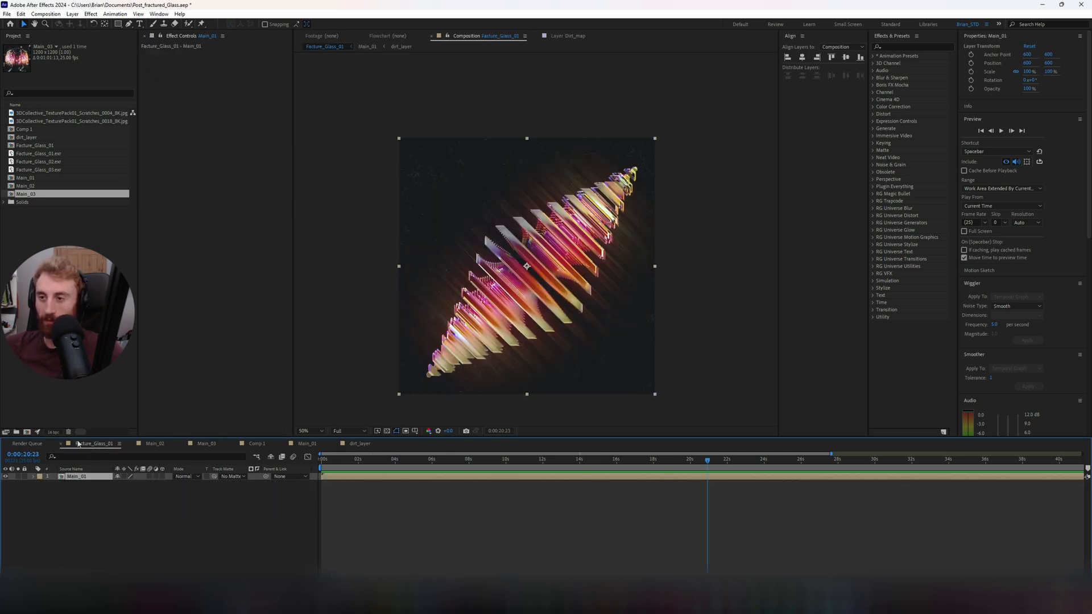
{"action": "left_click", "coordinate": [206, 443]}
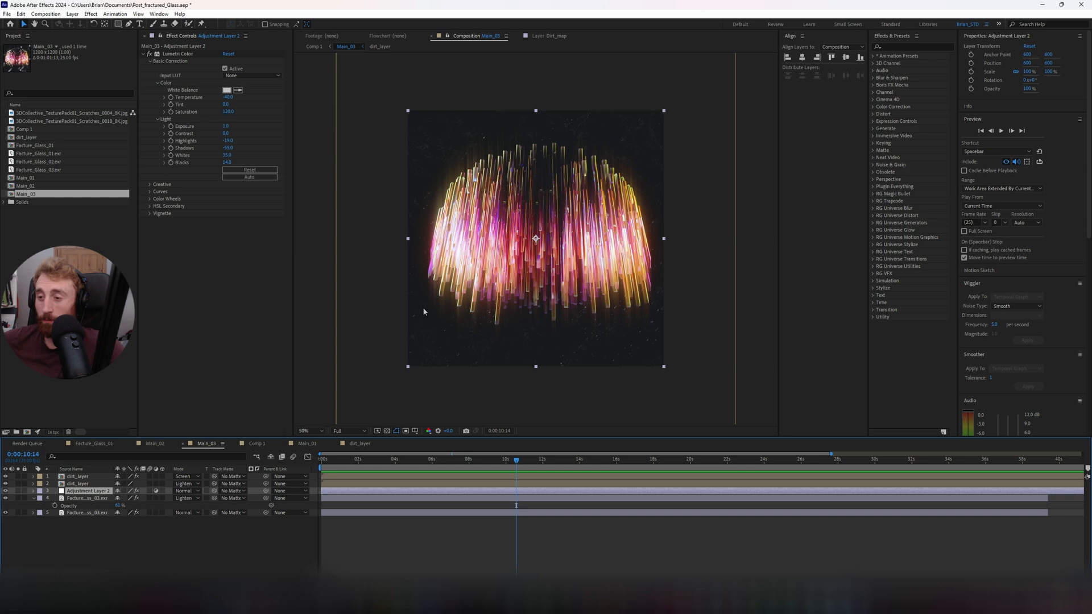
{"action": "mouse_move", "coordinate": [499, 229]}
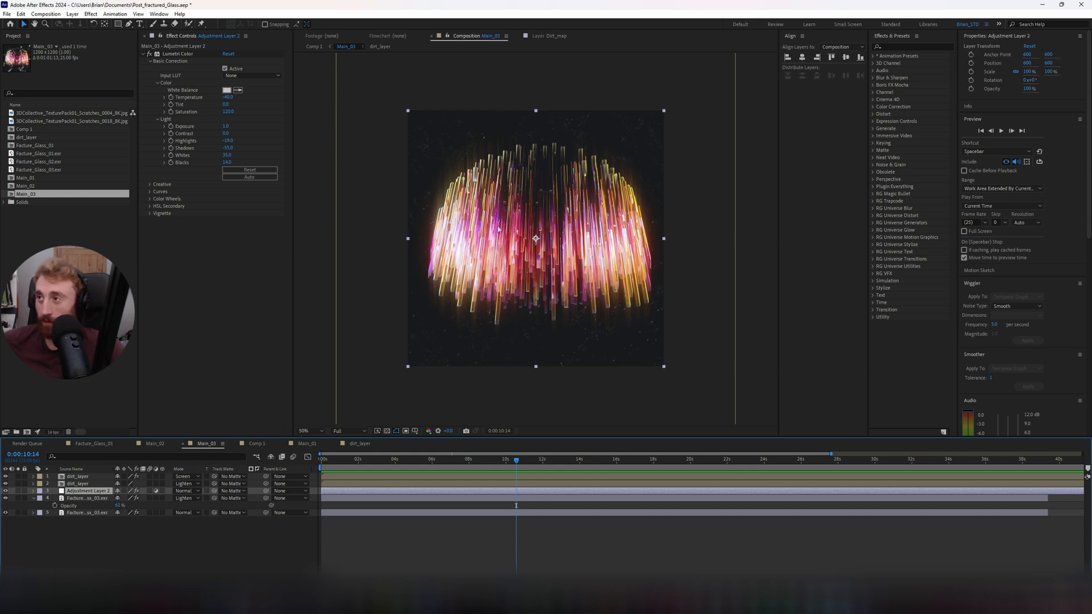
{"action": "mouse_move", "coordinate": [250, 363]}
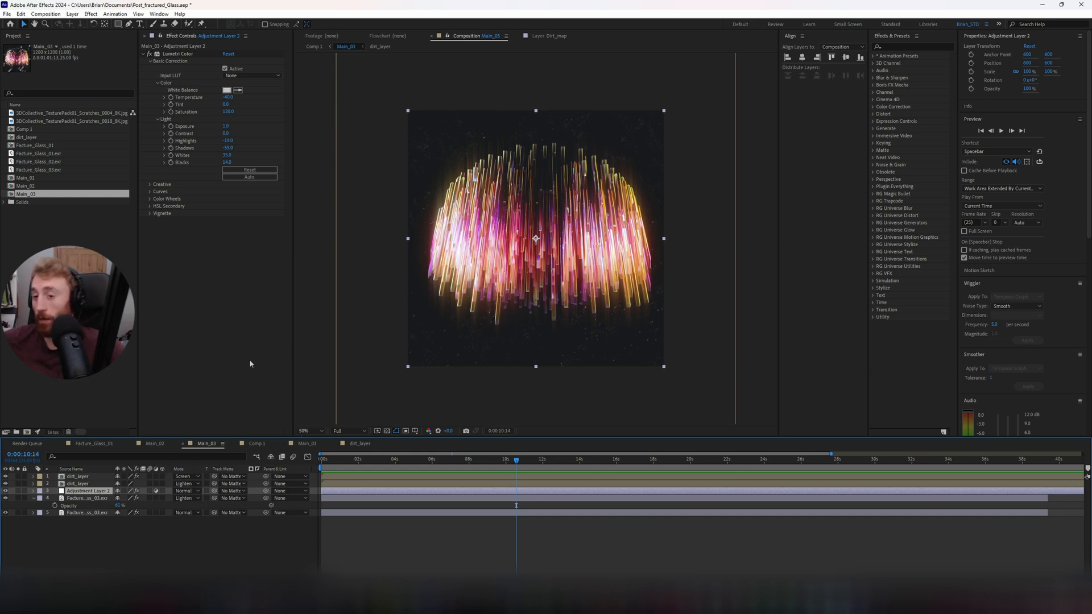